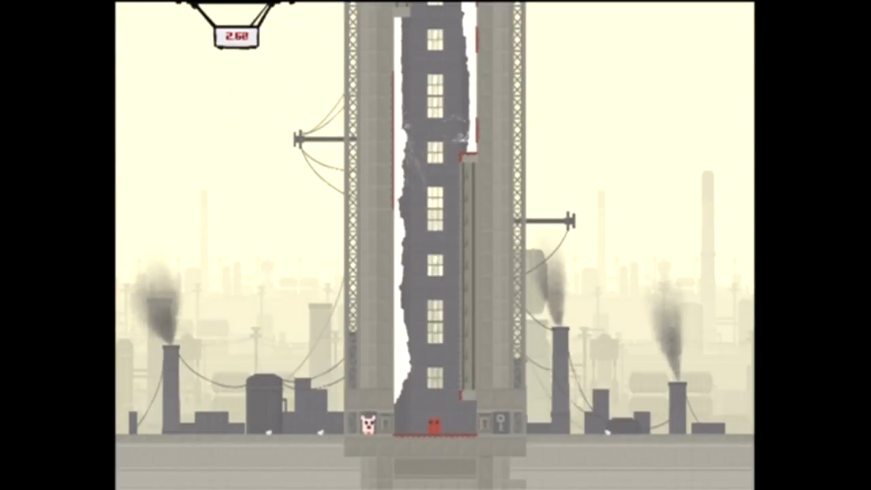
pyautogui.press('Escape')
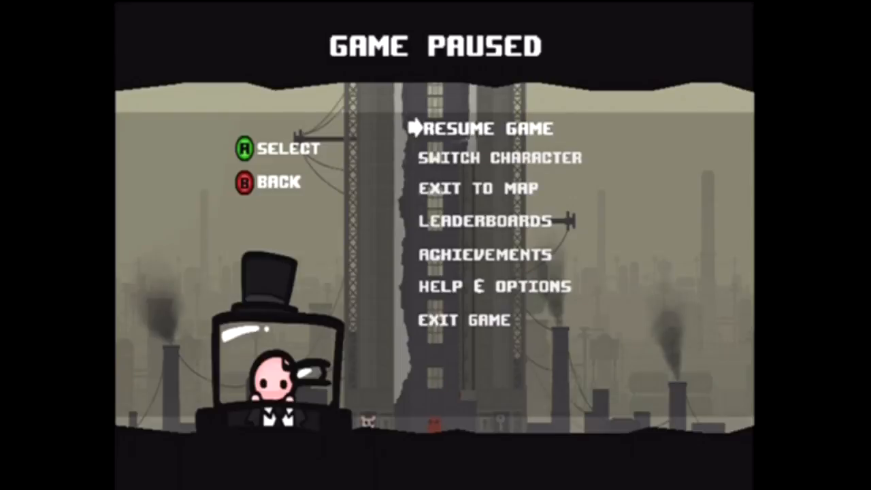
pyautogui.click(470, 189)
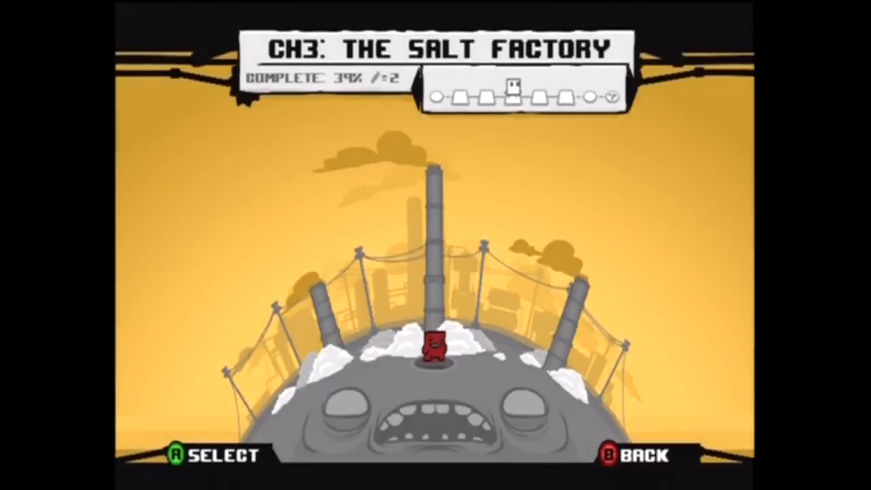
pyautogui.press('Right')
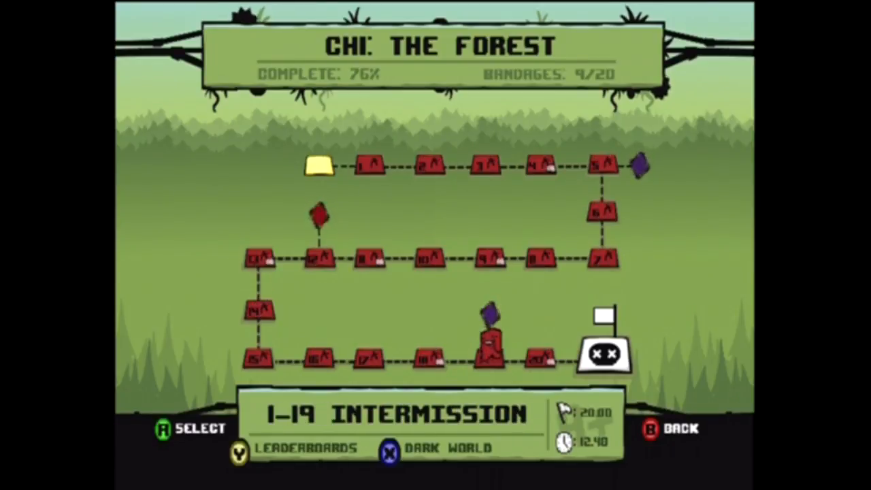
pyautogui.click(388, 448)
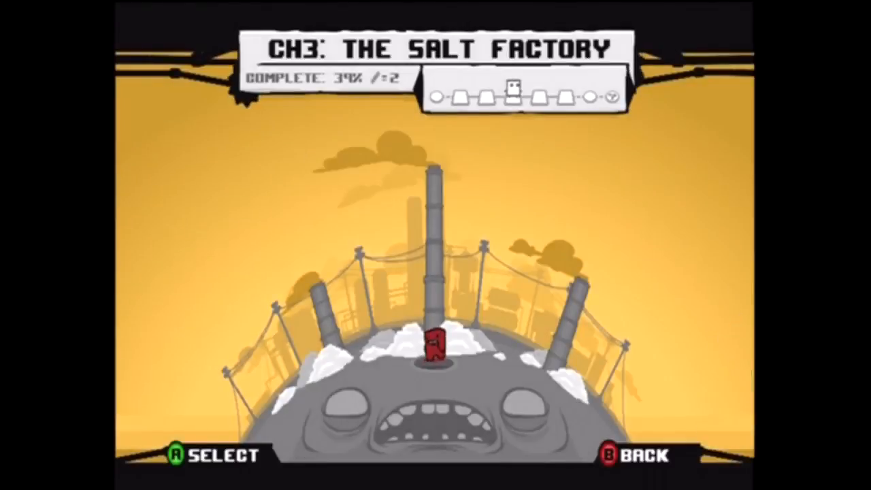
pyautogui.press('right')
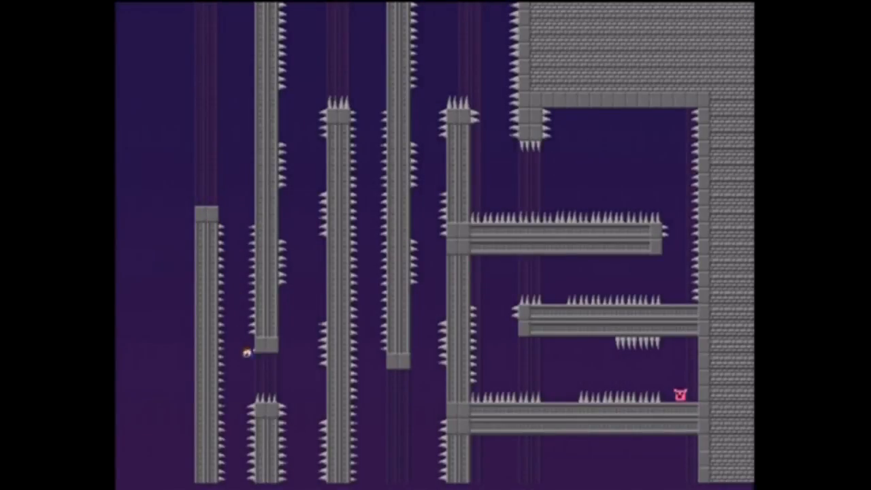
pyautogui.press('Up')
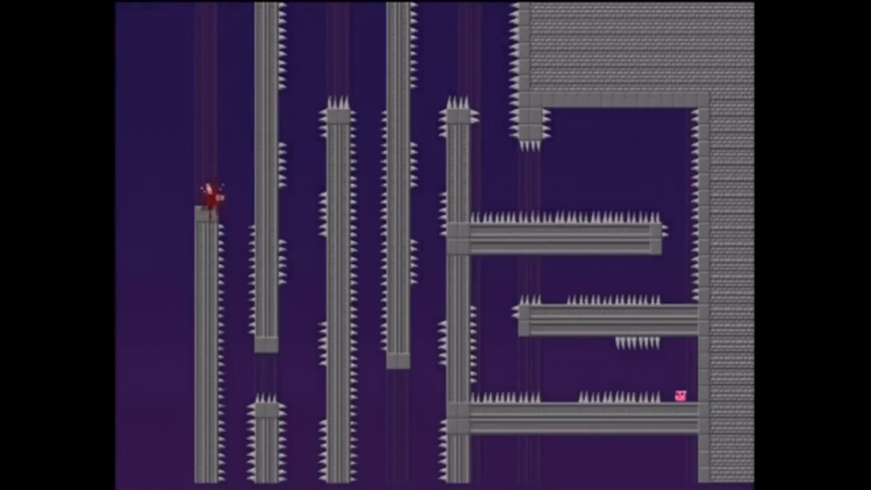
pyautogui.press('Escape')
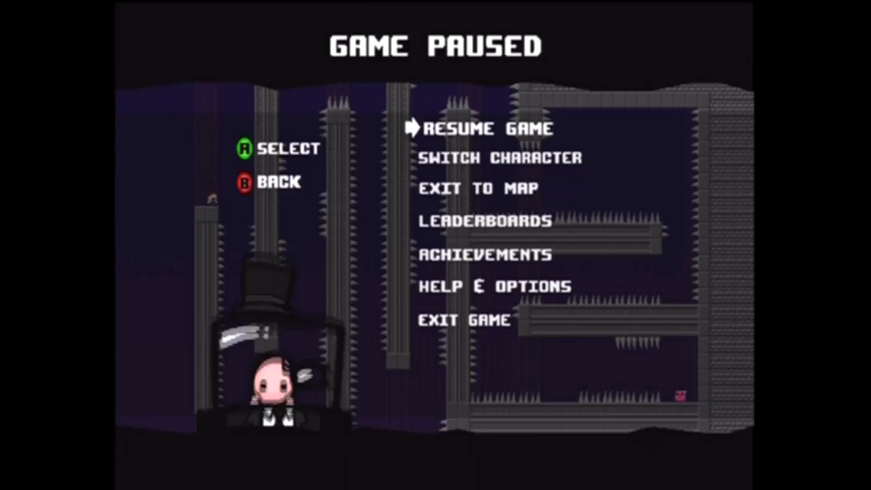